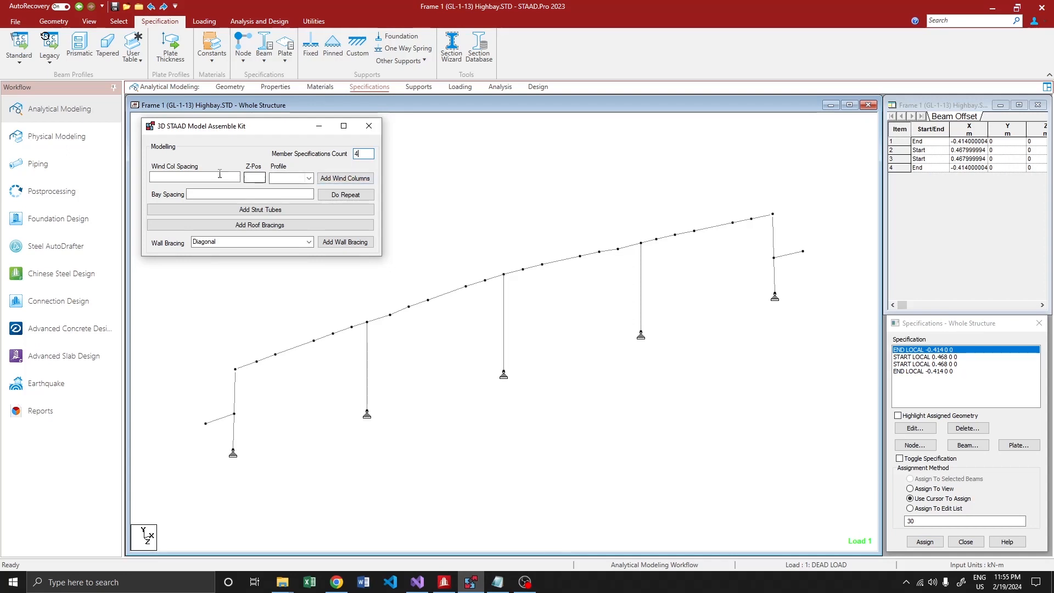
Paste wind column spacings 32.9 49.661 56.827 71.148 78.313 from the text file and set Z-Pos to 0
left_click(193, 175)
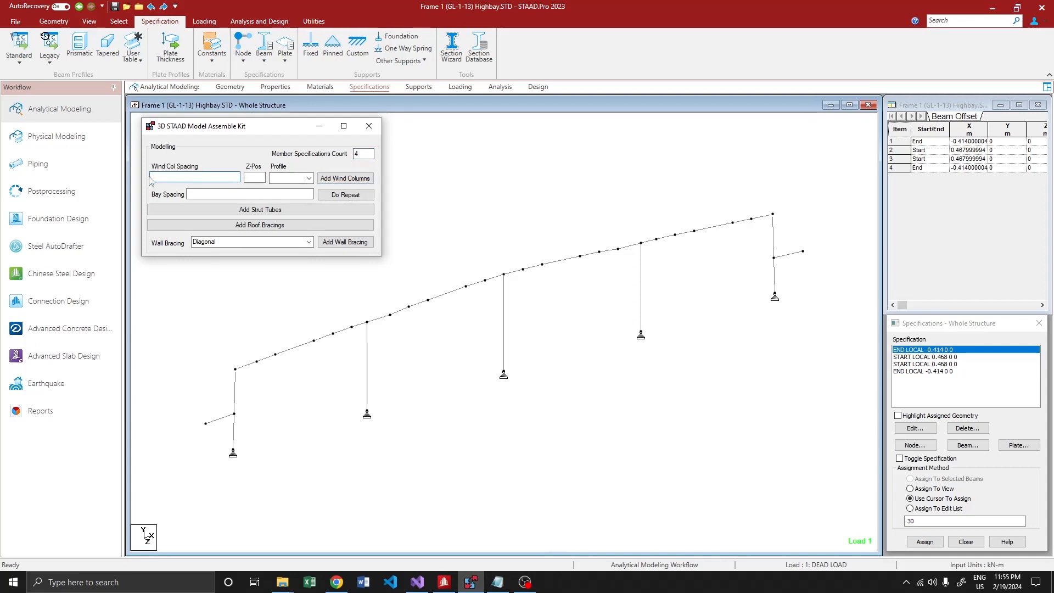
left_click(498, 582)
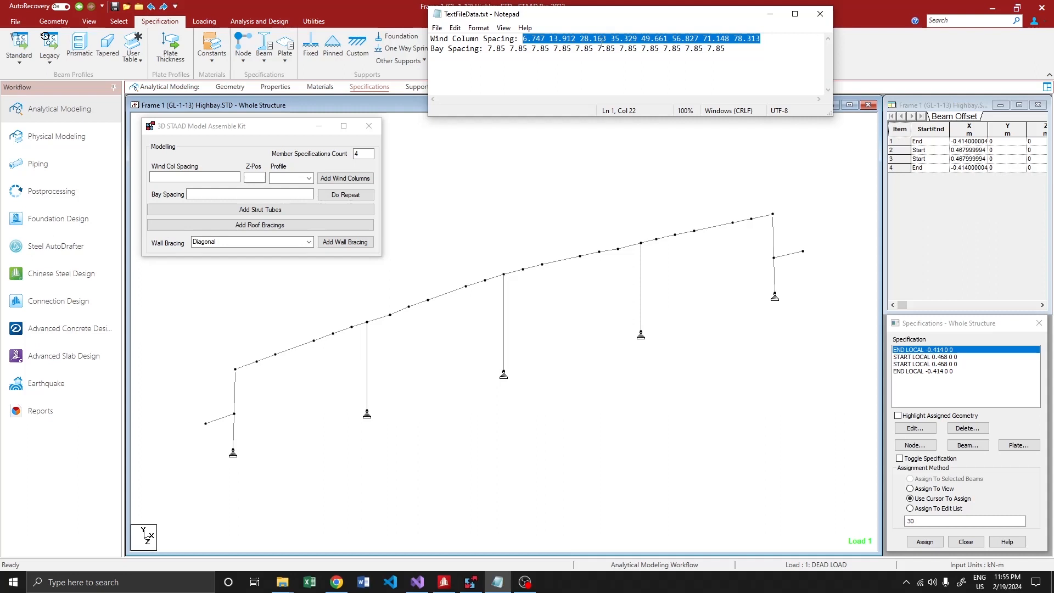
type("329 49.661 56.827 71.148 78.313")
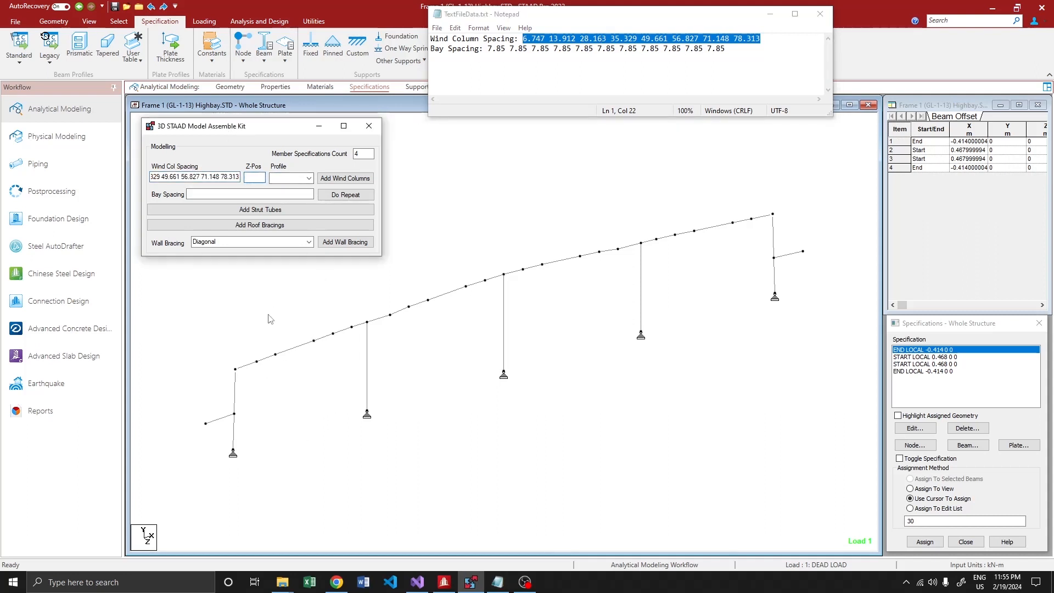
left_click(254, 178)
type("0")
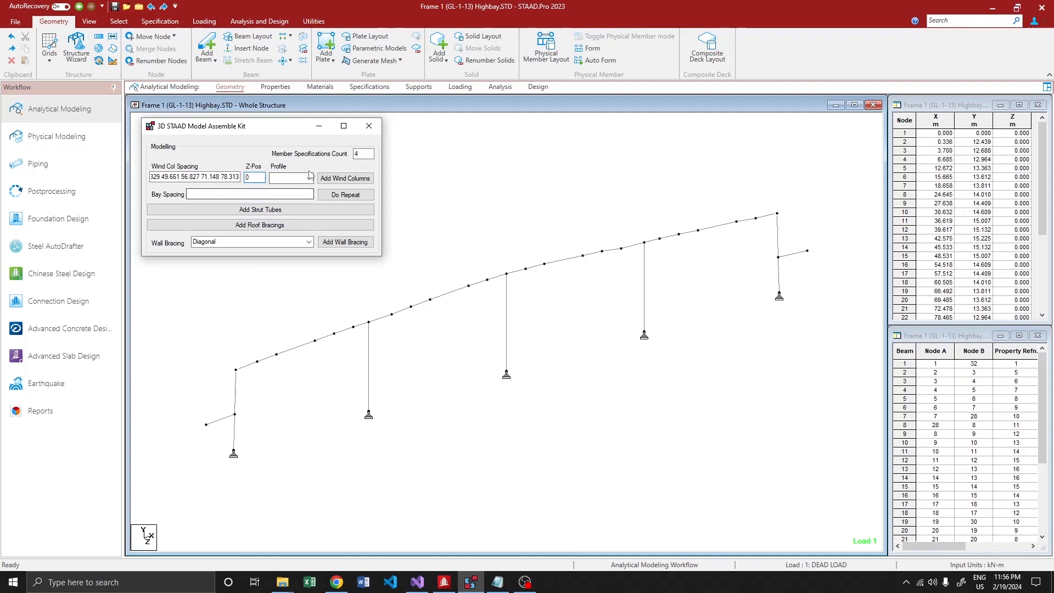
Generate straight-profile wind columns under the rafter and review their assigned specifications
left_click(308, 178)
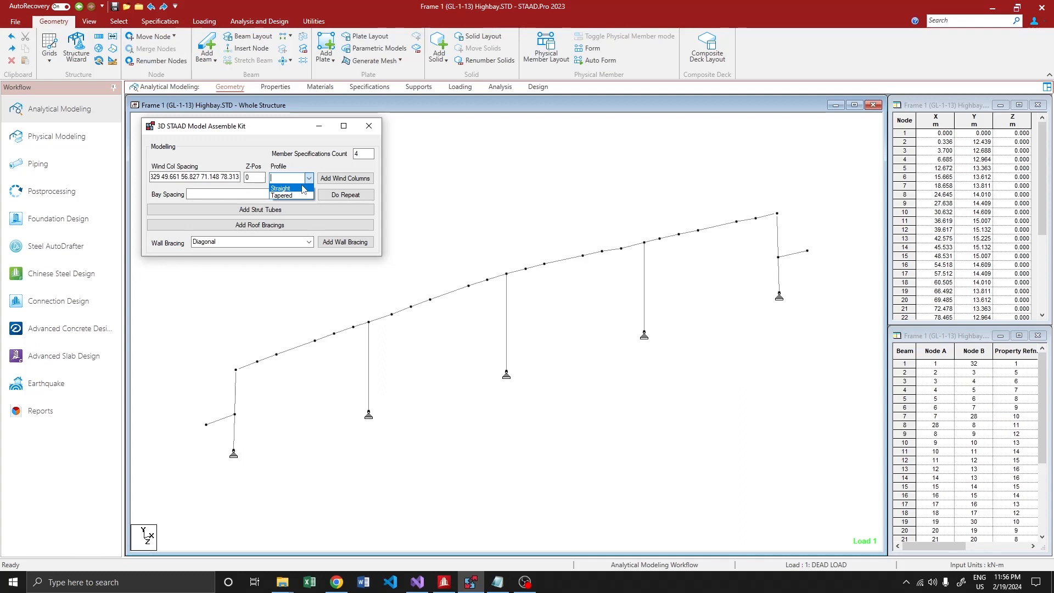
left_click(280, 188)
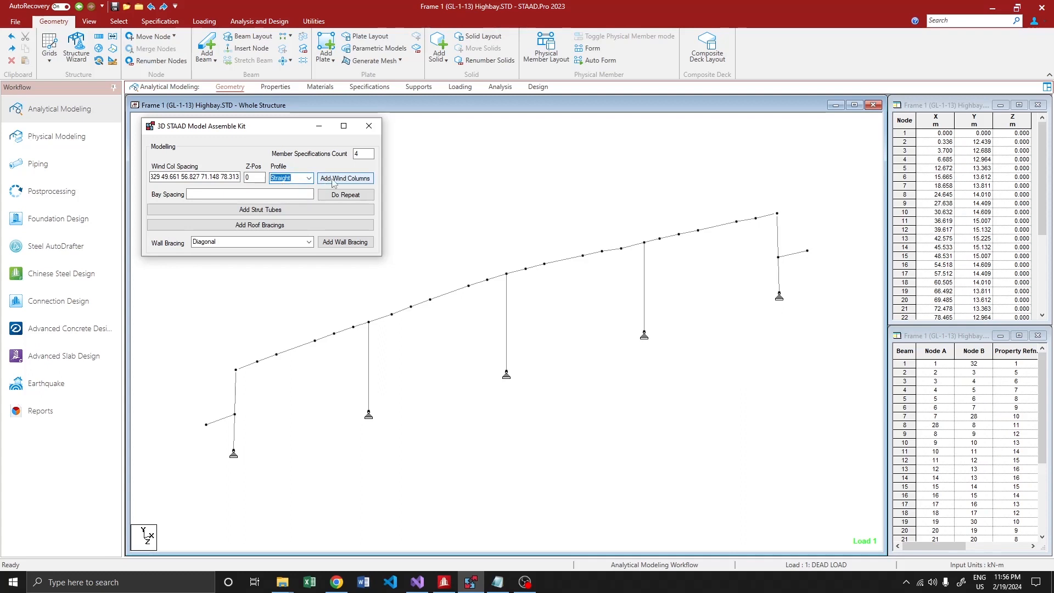
left_click(345, 178)
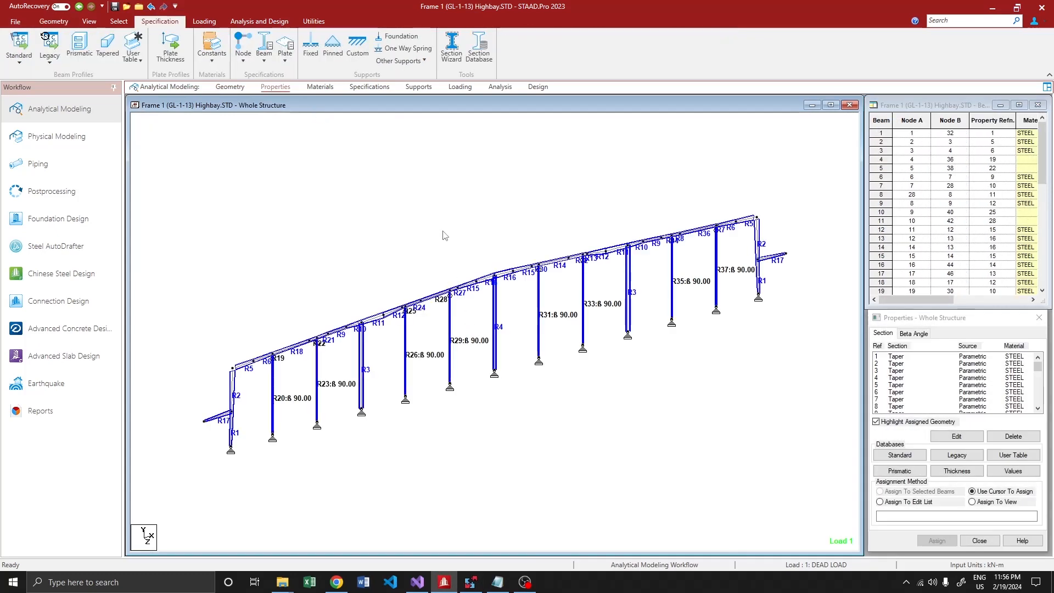
mouse_move(382, 96)
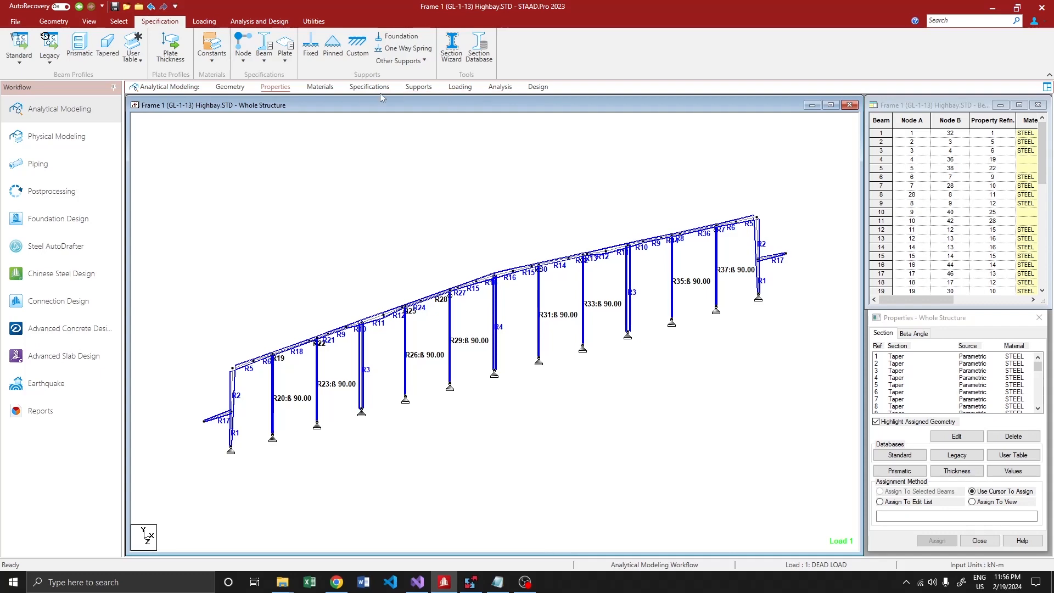
left_click(369, 86)
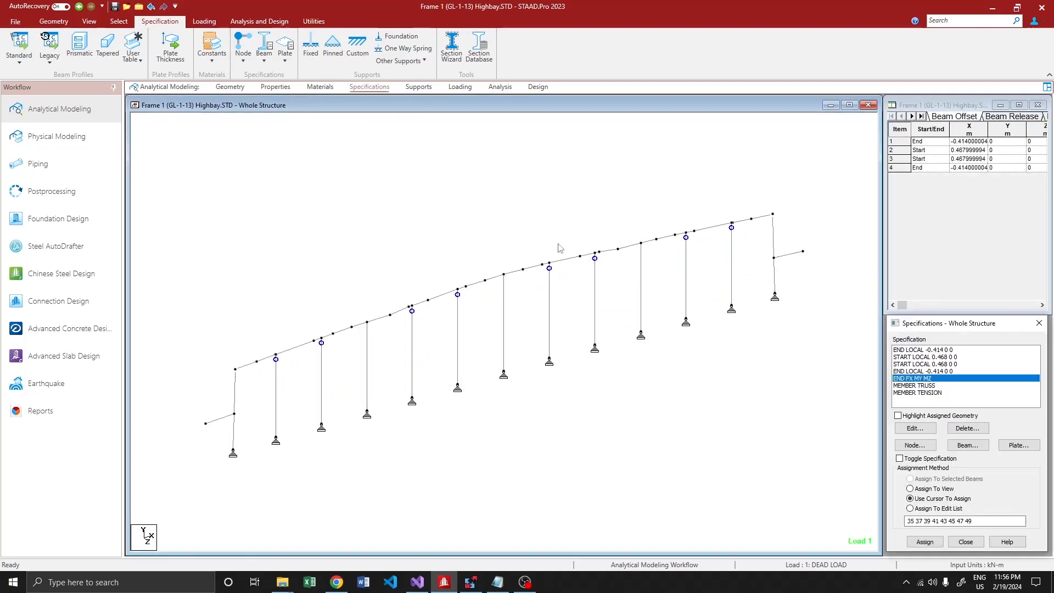
left_click(53, 21)
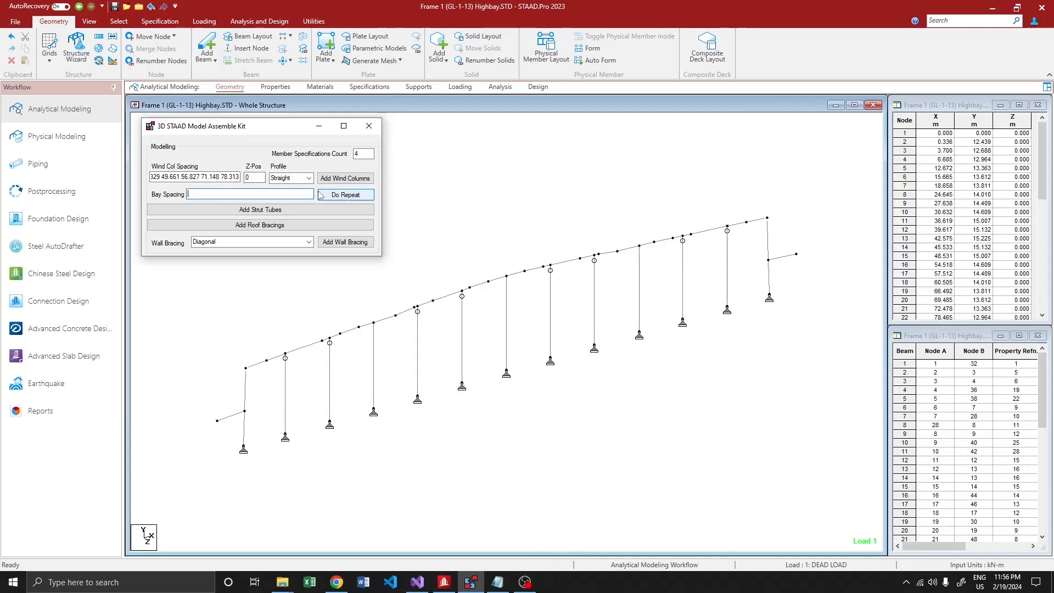
Paste eleven 7.85 m bay spacings and repeat the frame along the building length
left_click(369, 126)
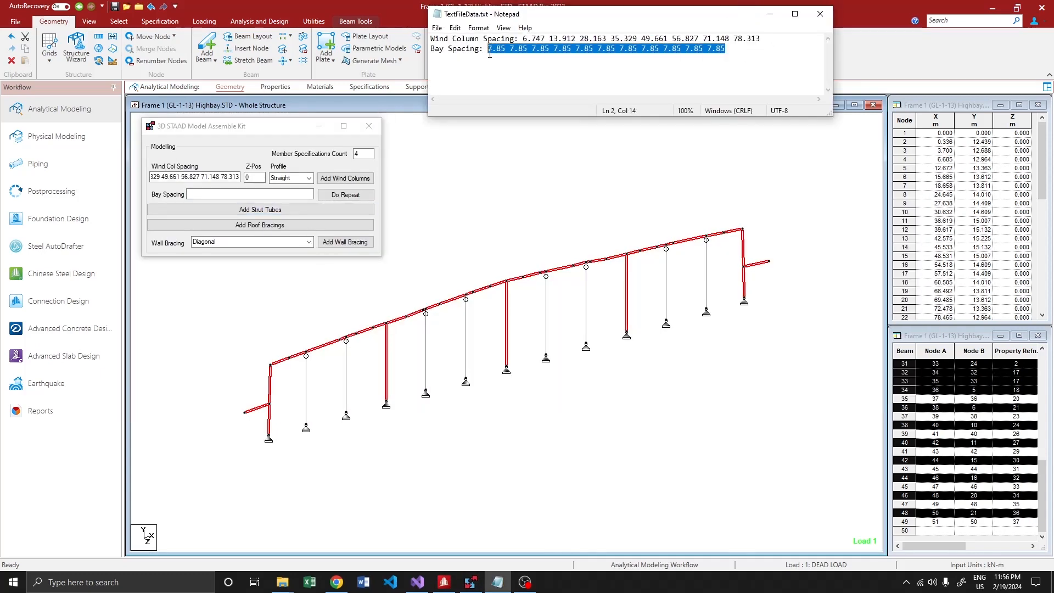
left_click(250, 194)
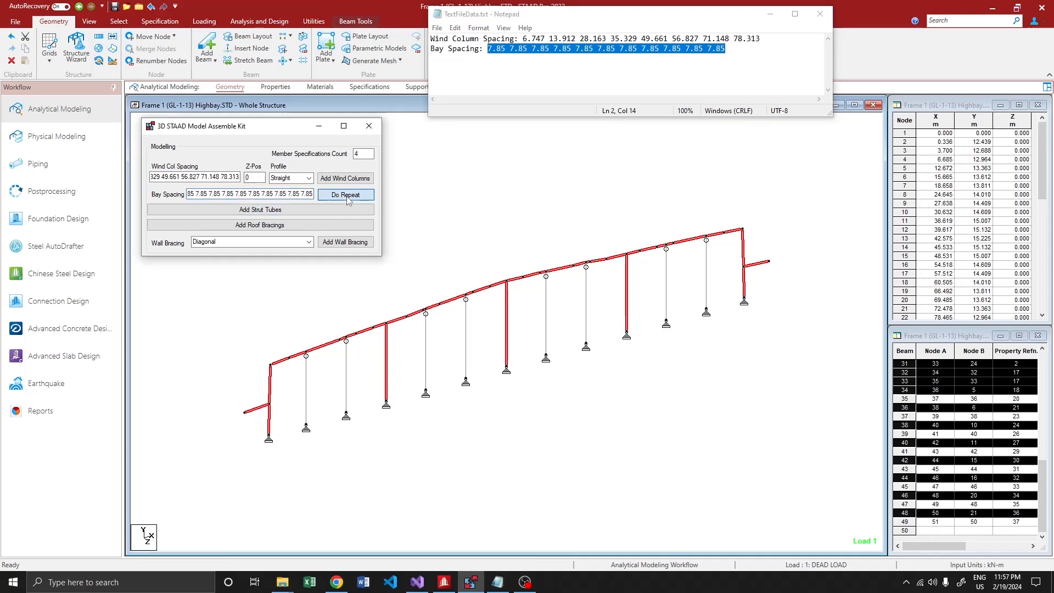
left_click(345, 195)
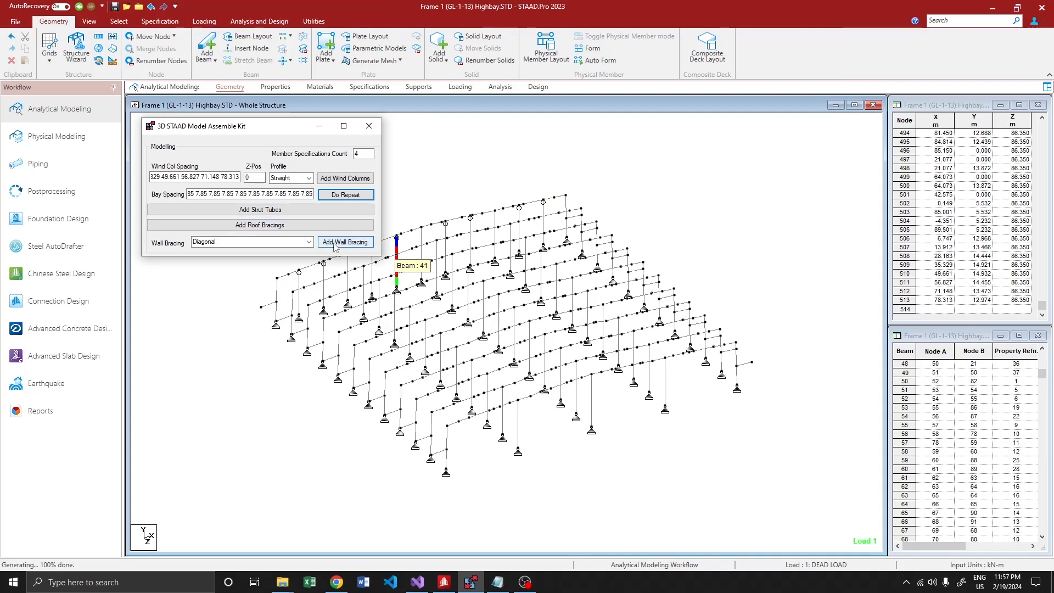
Select the end-frame rafter nodes for strut tubes from the front view, then restore the isometric view
left_click(369, 125)
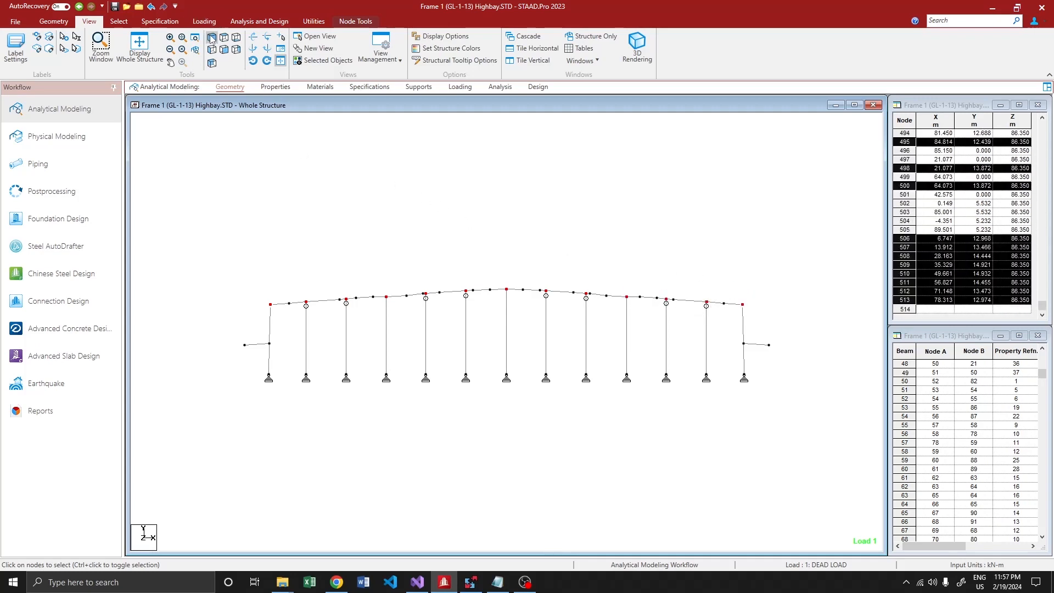
left_click(345, 195)
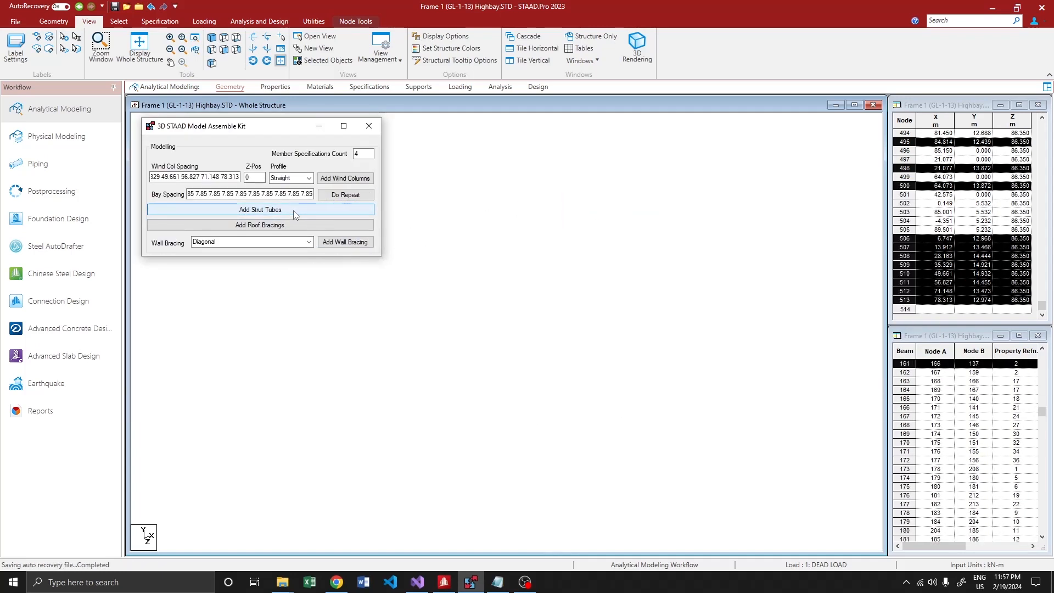
Generate strut tubes along the building length between the picked rafter nodes
left_click(259, 208)
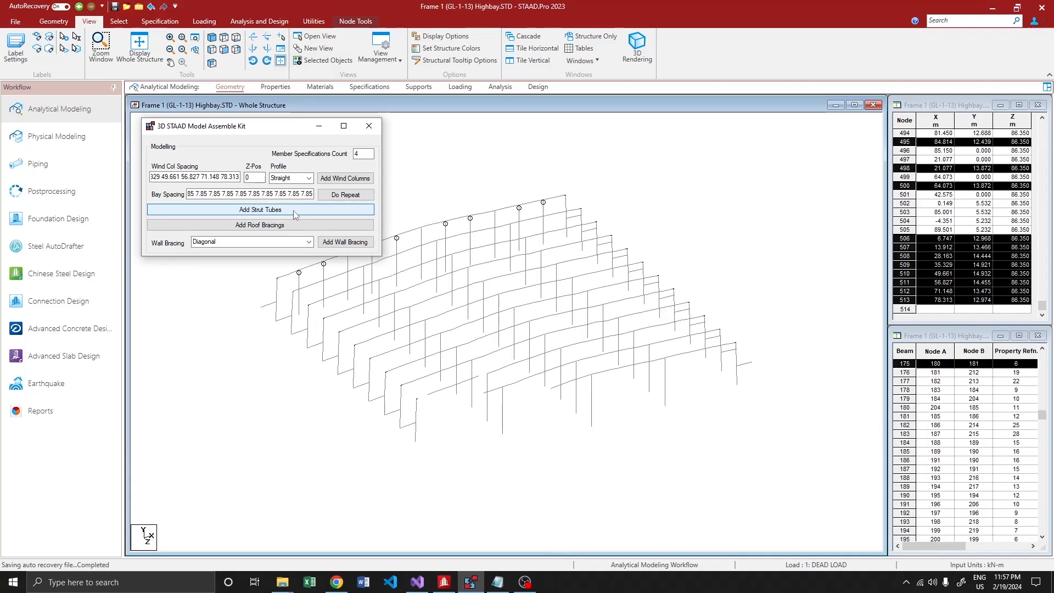
scroll("down", 3)
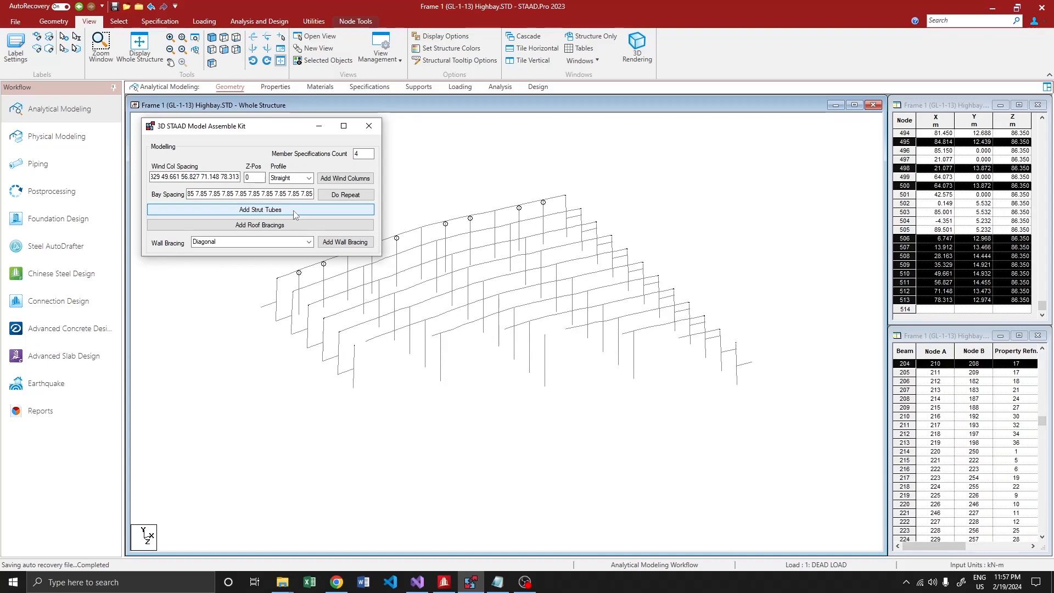
left_click(259, 209)
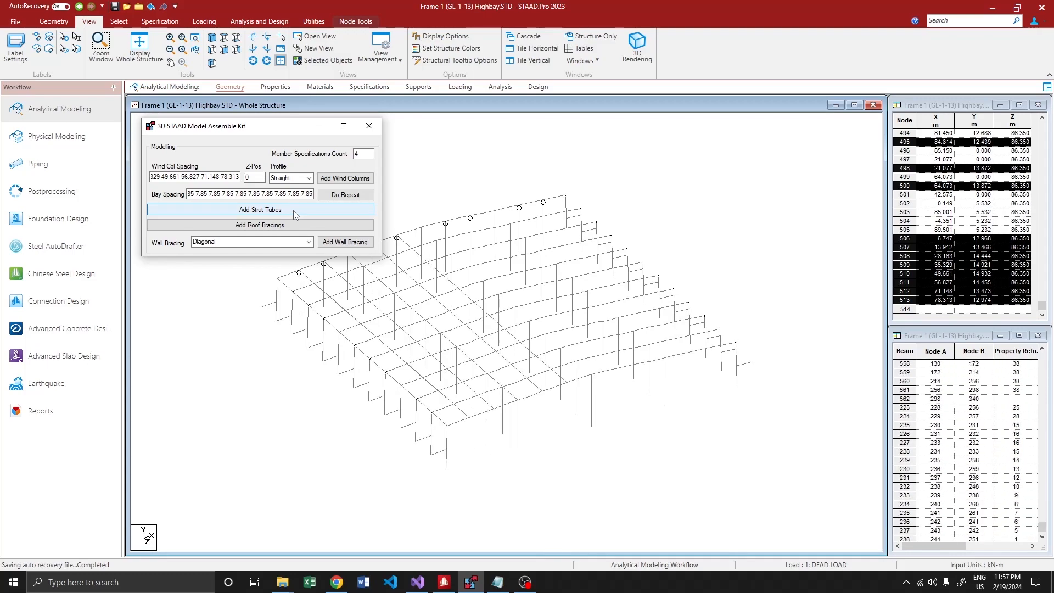
left_click(259, 209)
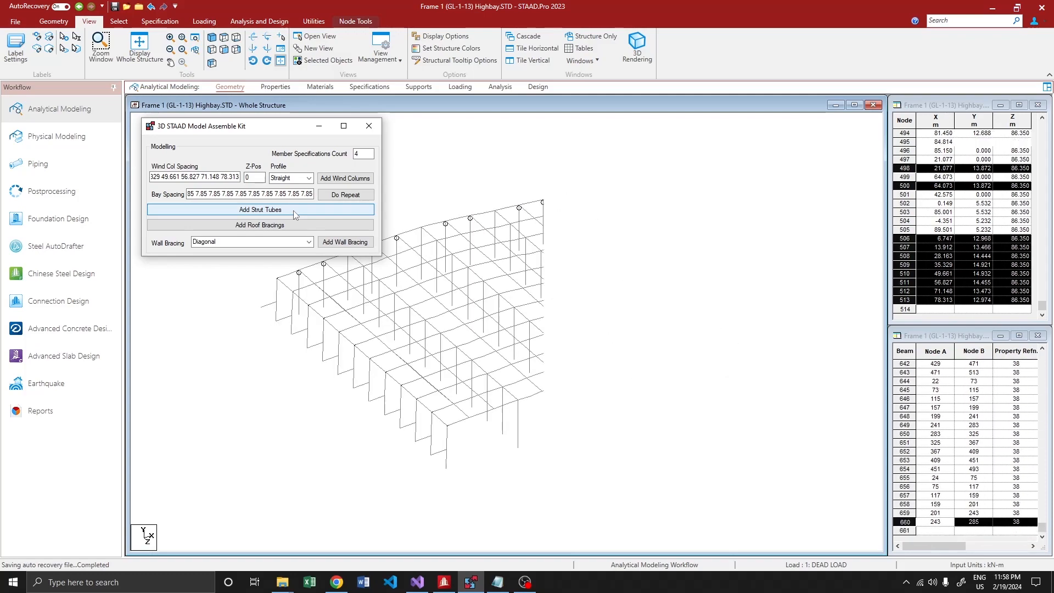
left_click(259, 209)
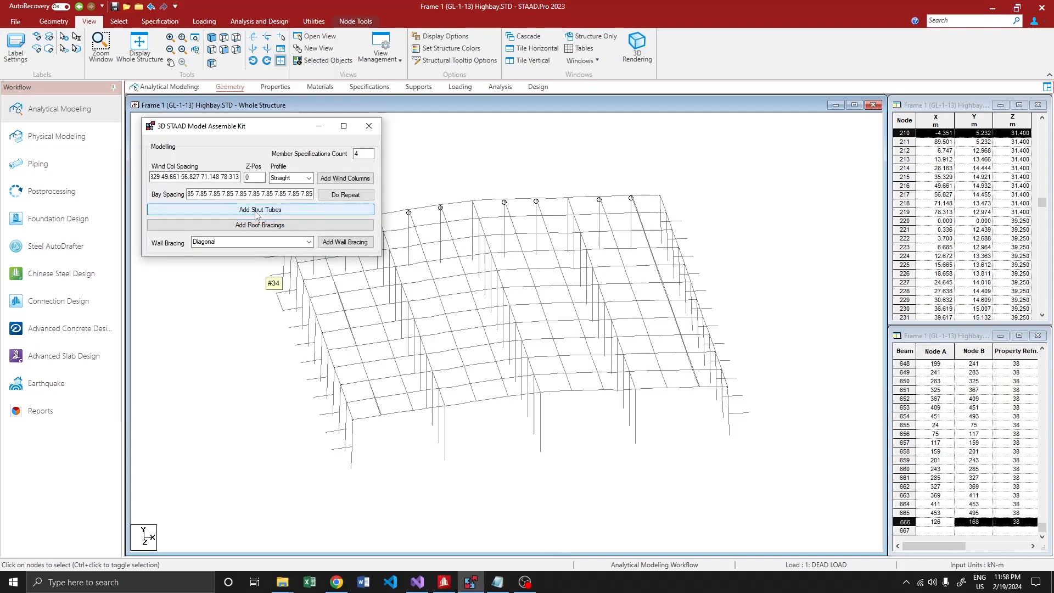
left_click(260, 209)
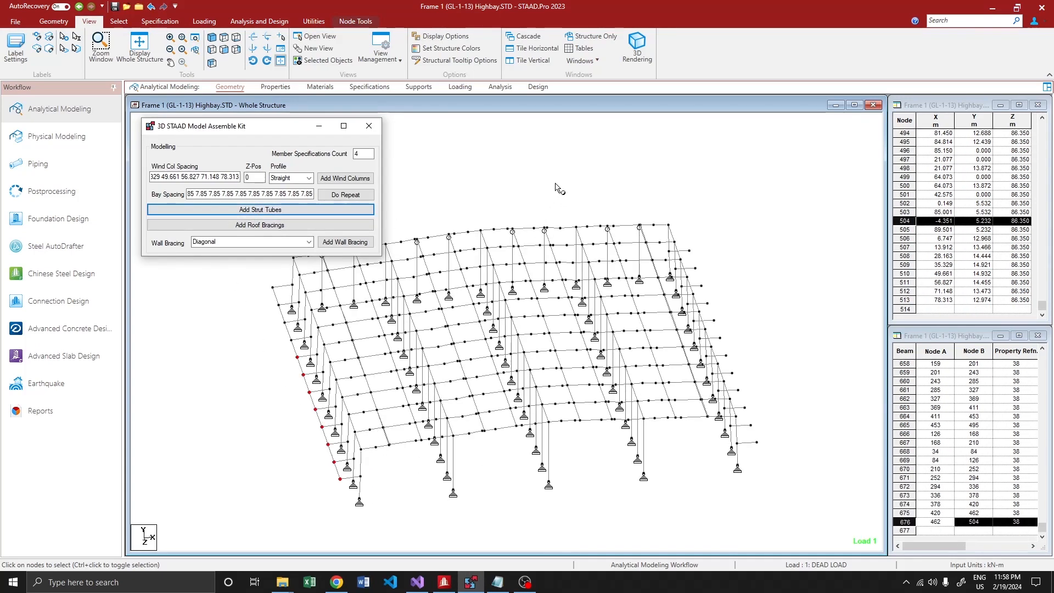
Add diagonal roof bracing to the first selected roof bay and move the tool window aside
left_click(368, 125)
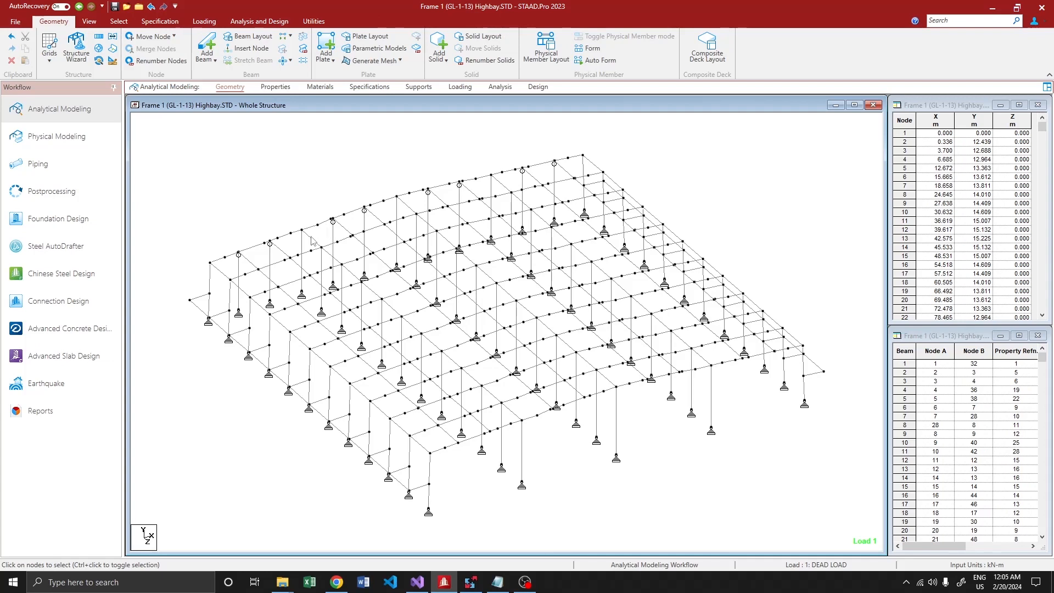
left_click(89, 21)
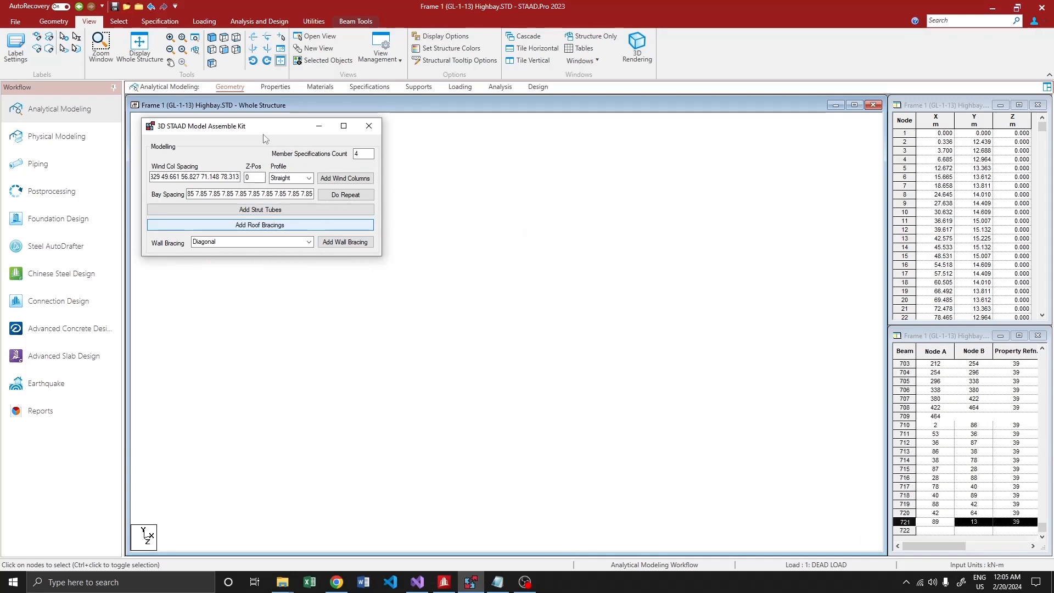
left_click(259, 224)
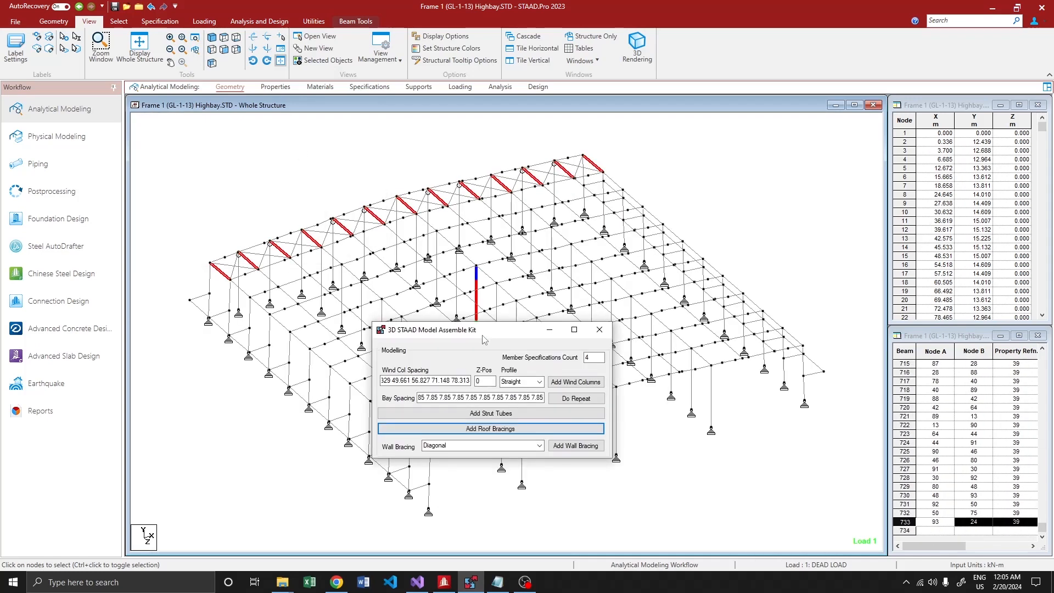
left_click_drag(482, 329, 797, 115)
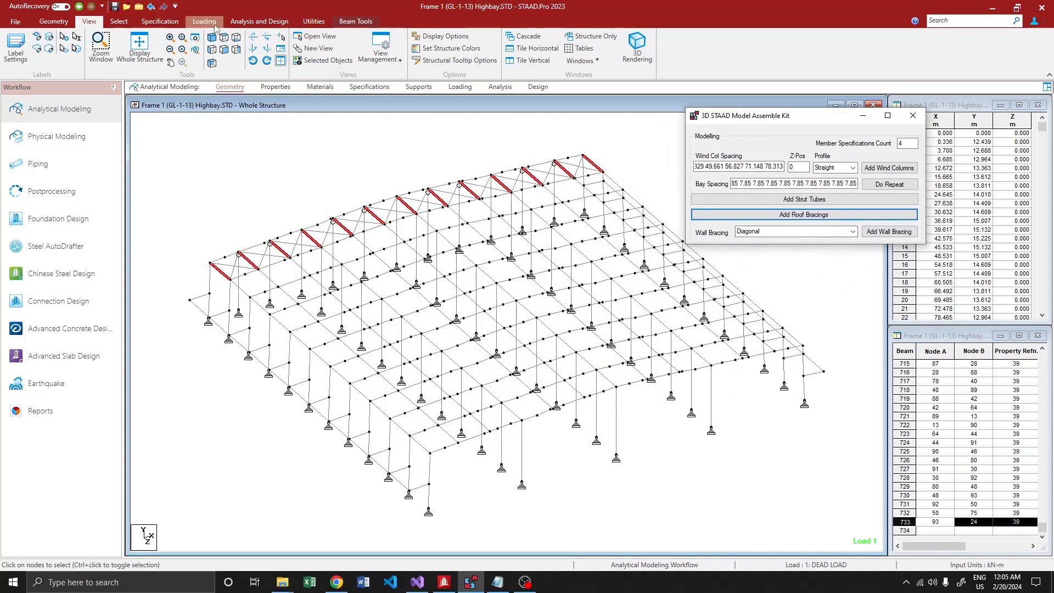
left_click(911, 115)
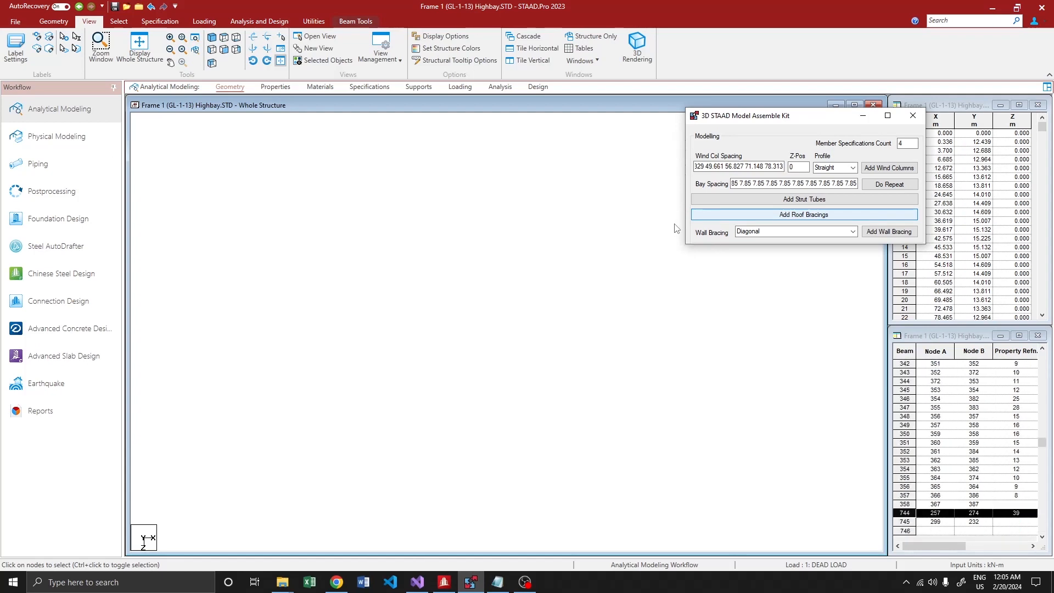
left_click(803, 214)
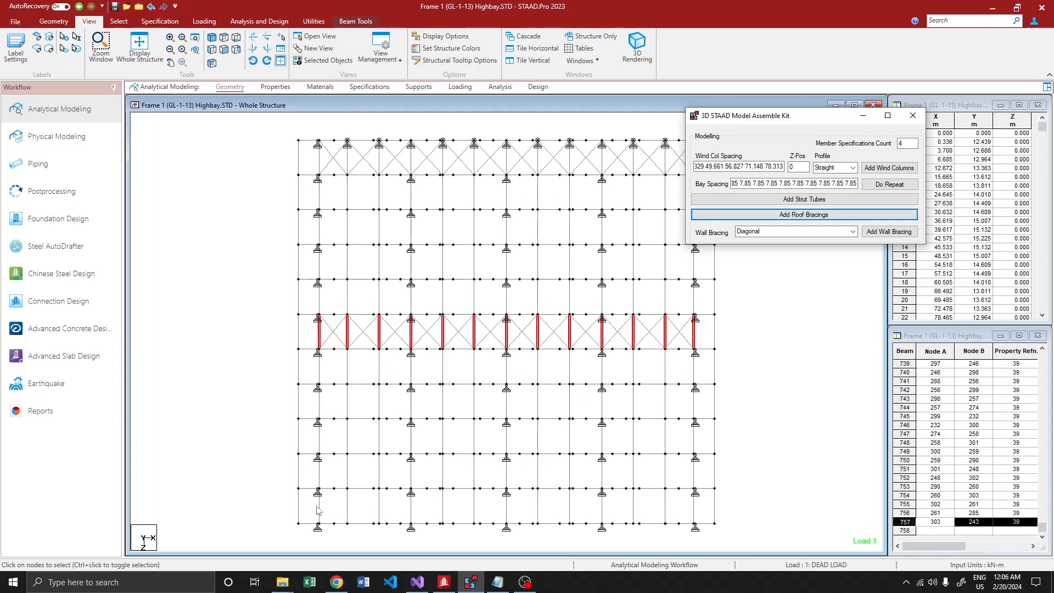
Add roof bracing to the end bay and edge roof members, reviewing the wall bracing pattern choices
left_click(913, 115)
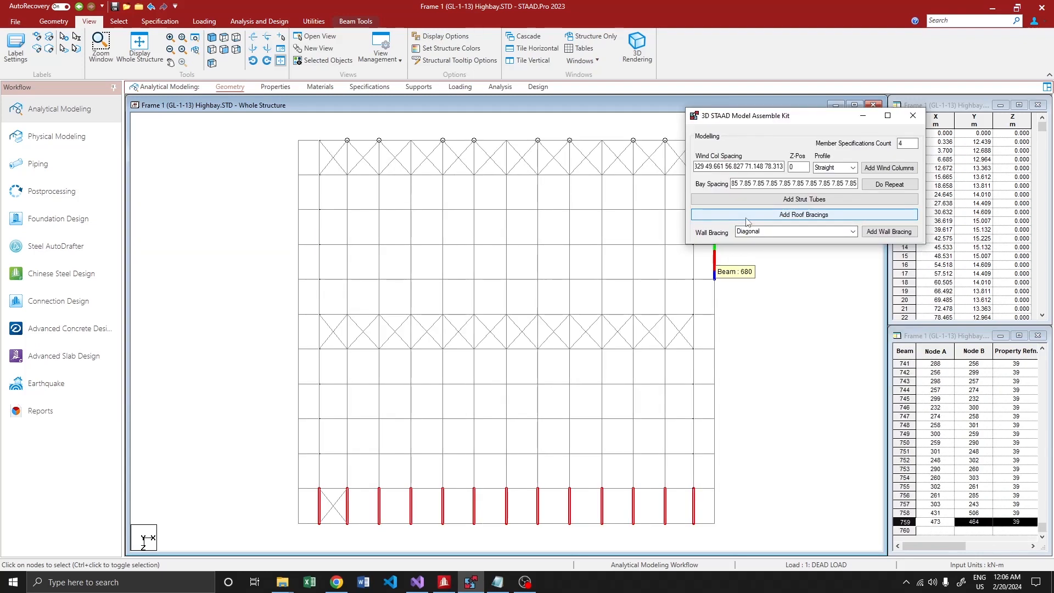
left_click(889, 231)
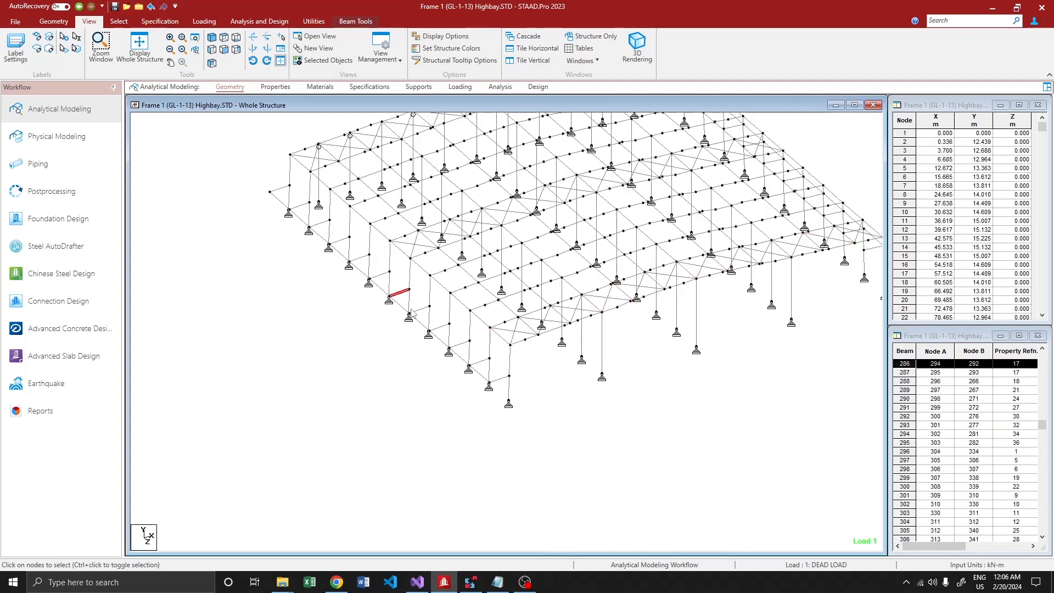
left_click(52, 21)
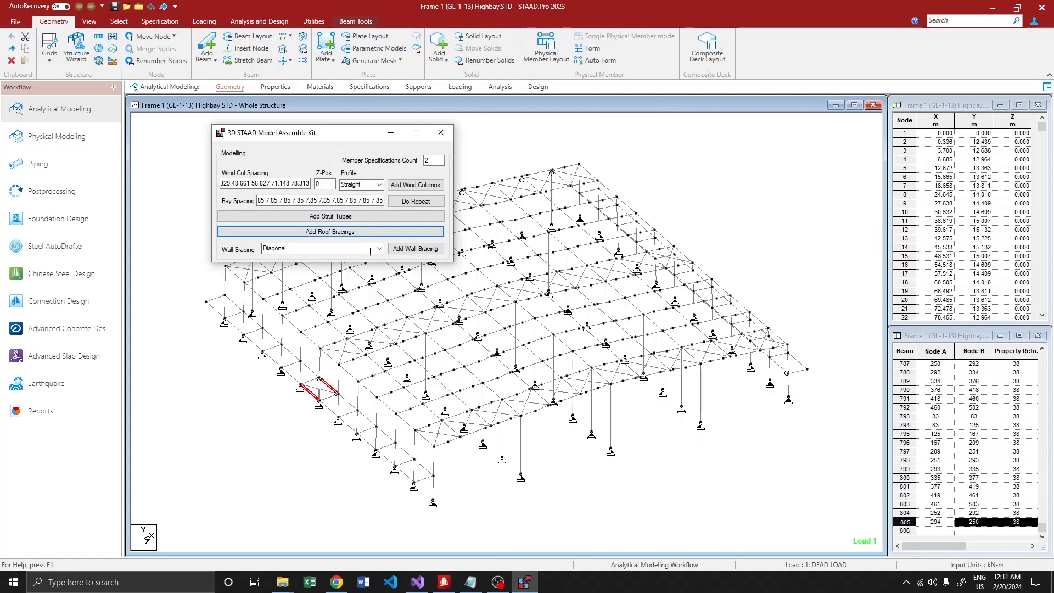
left_click(441, 131)
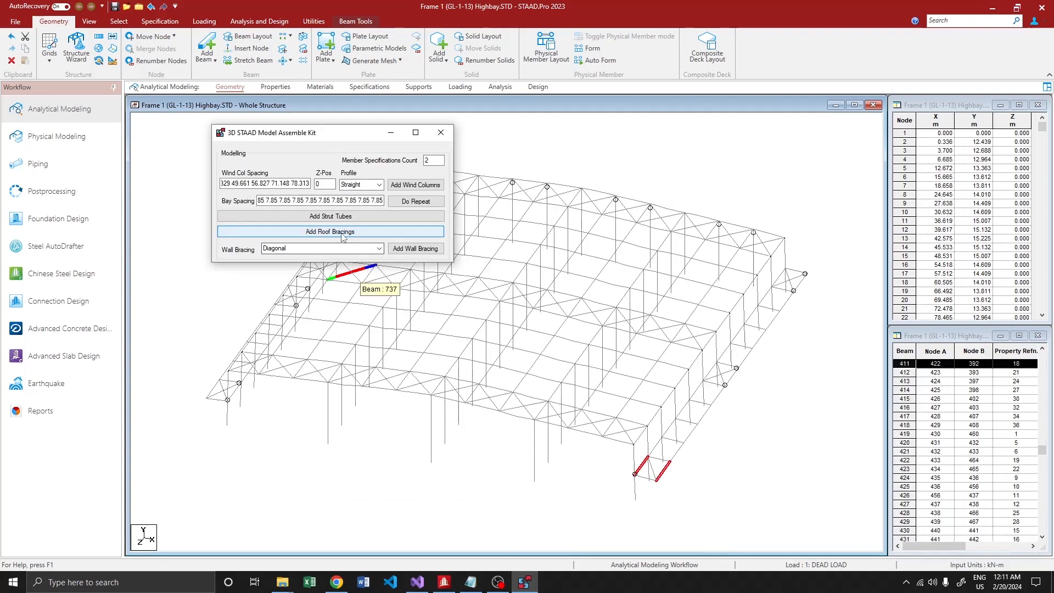
left_click(330, 230)
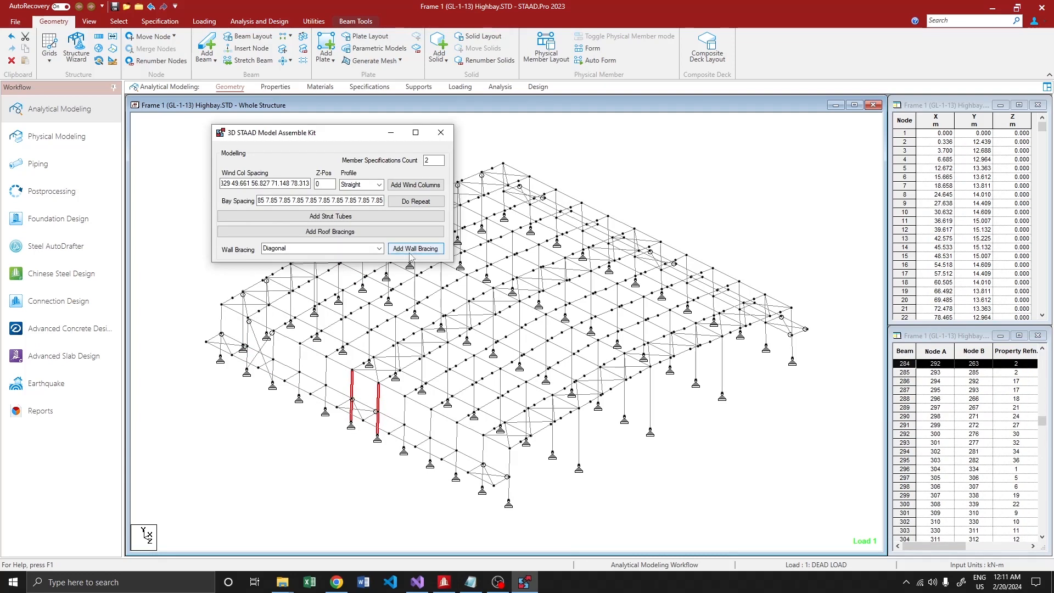
Add diagonal wall bracing between the first two selected column pairs
left_click(415, 249)
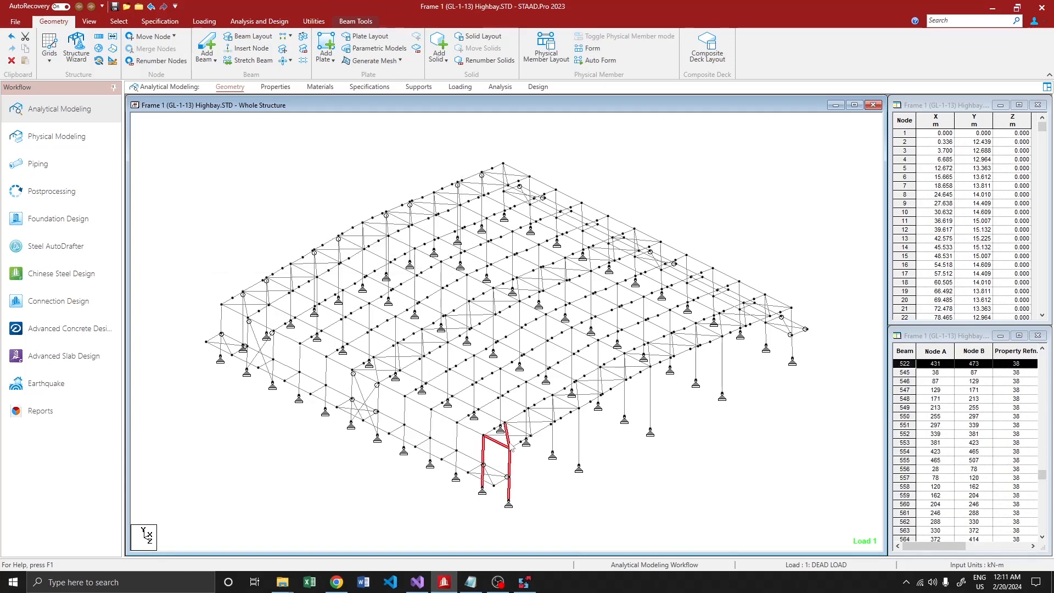
left_click(415, 248)
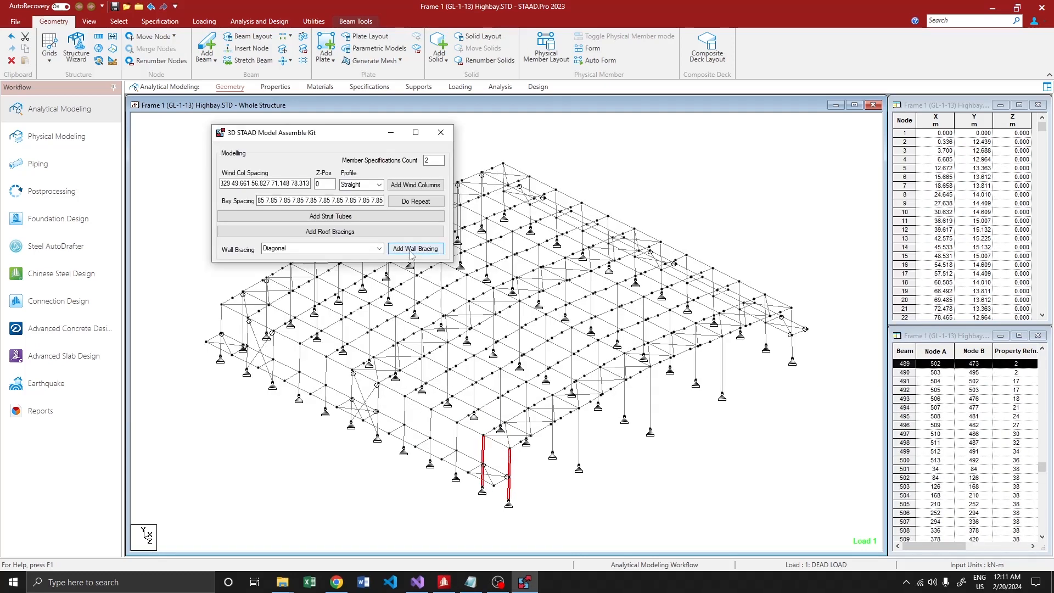
left_click(440, 131)
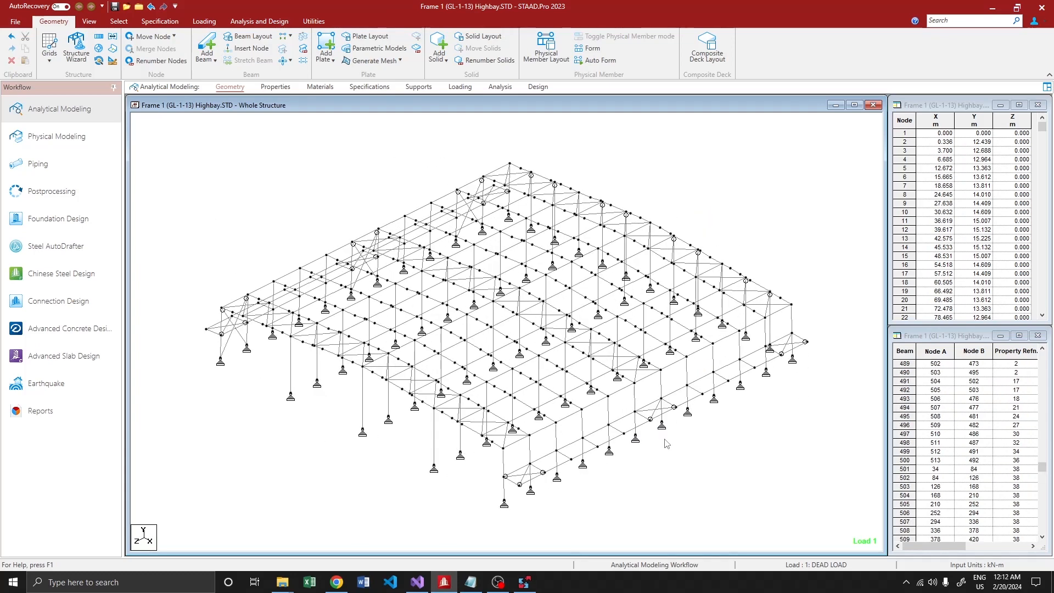
left_click(608, 445)
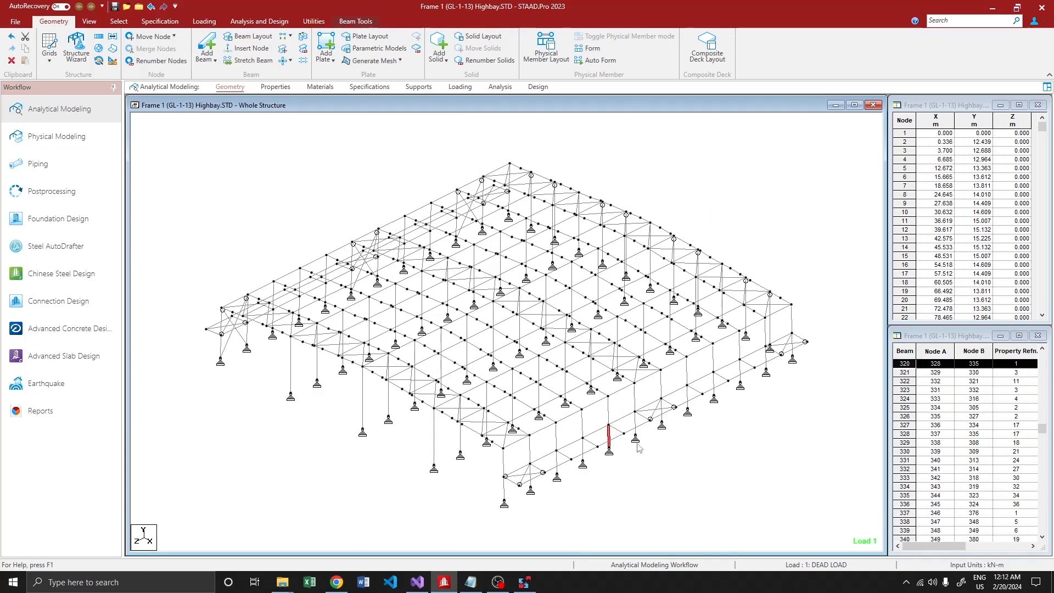
Brace the side-wall column pair diagonally and select an end-wall column pair for bracing
left_click(415, 248)
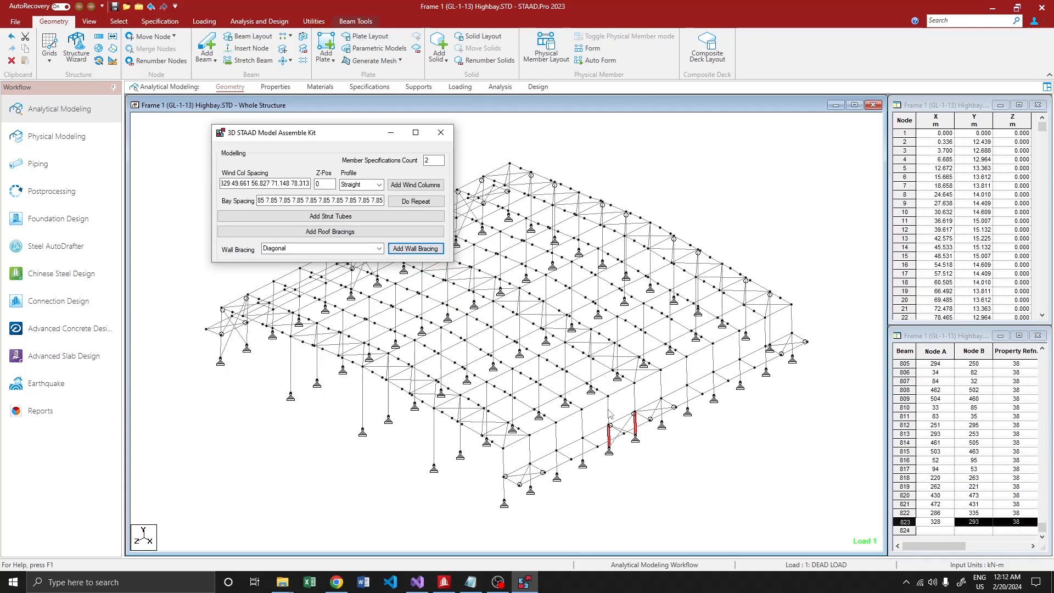
left_click(415, 248)
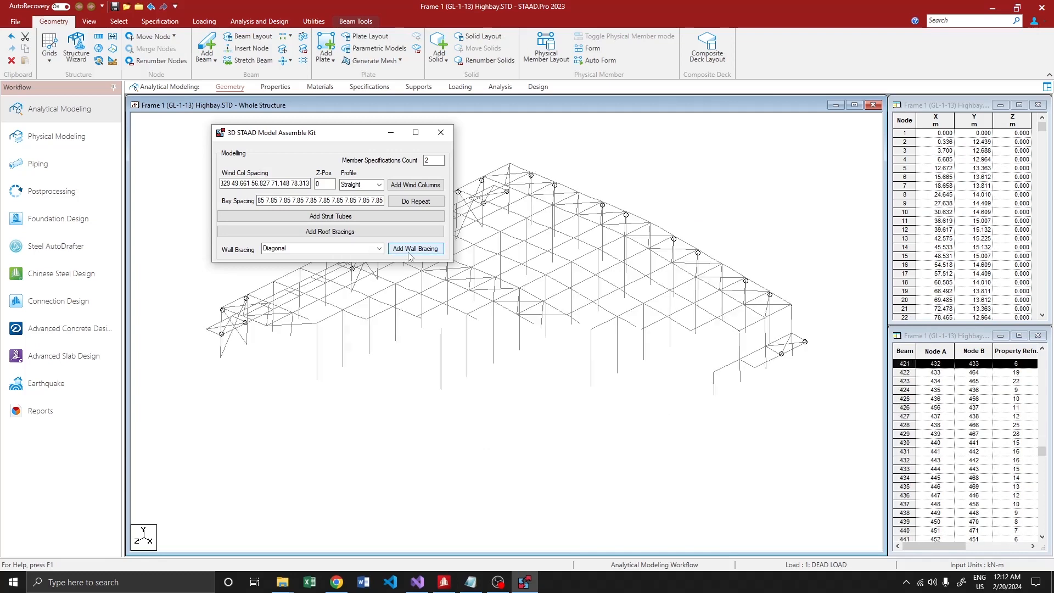
left_click(416, 248)
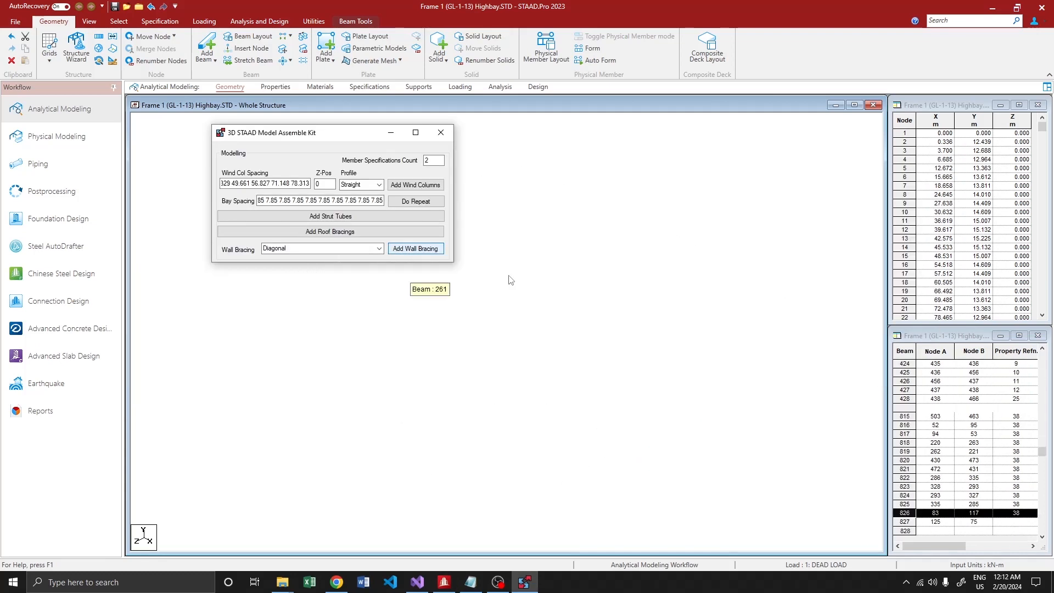
left_click(415, 248)
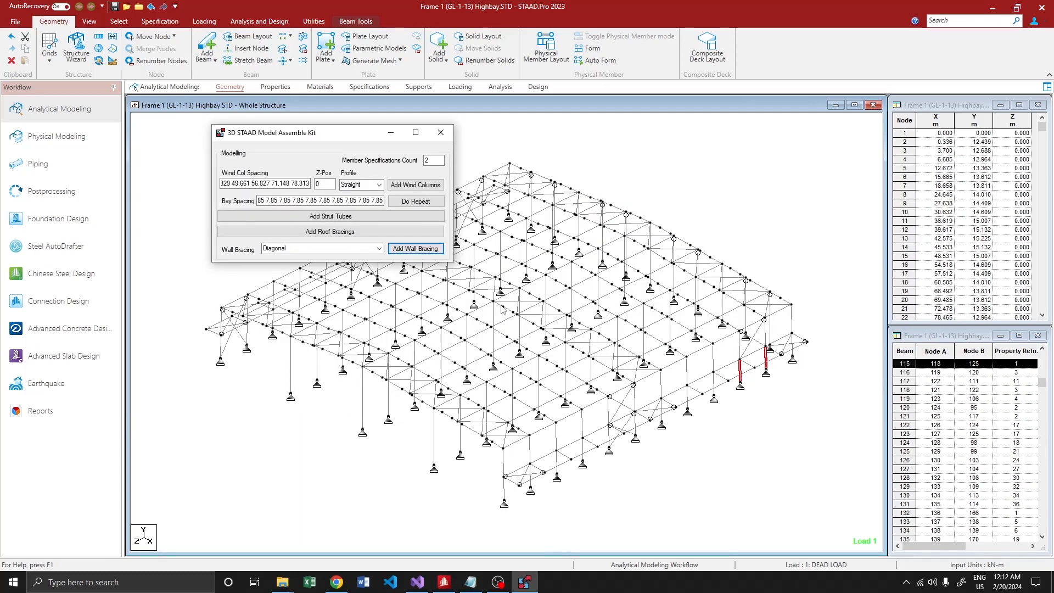
left_click(415, 248)
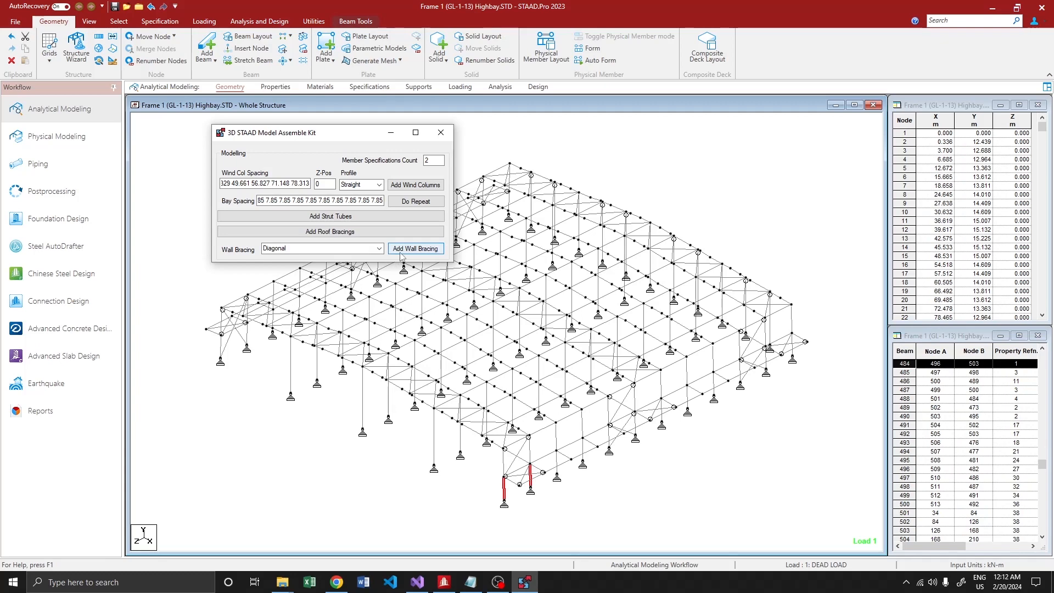
mouse_move(415, 251)
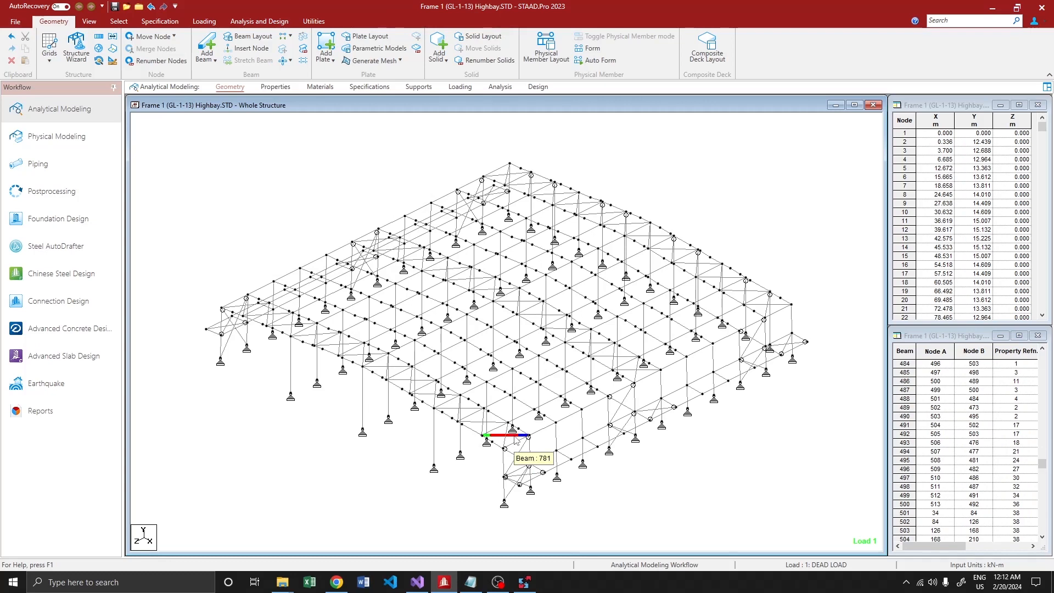
mouse_move(462, 466)
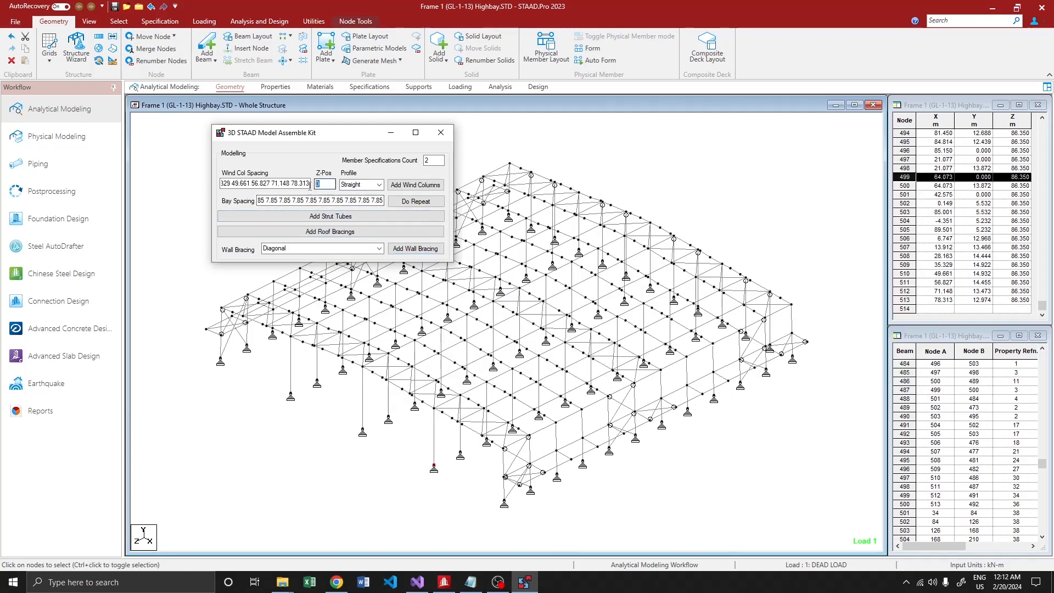
Add tapered wind columns on the far gable end at Z-Pos 86.35
type("86.35")
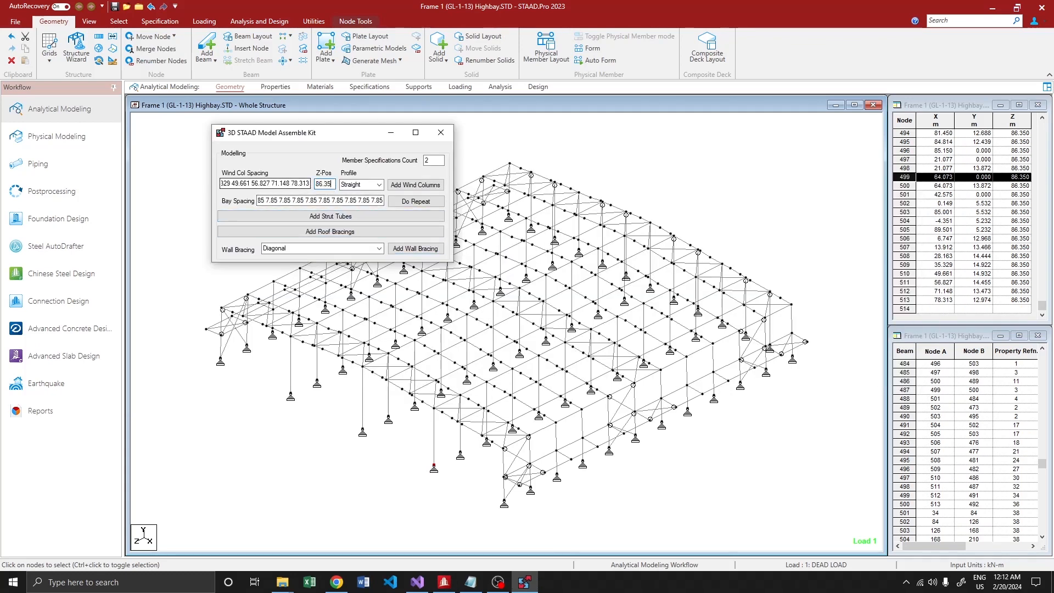
left_click(376, 185)
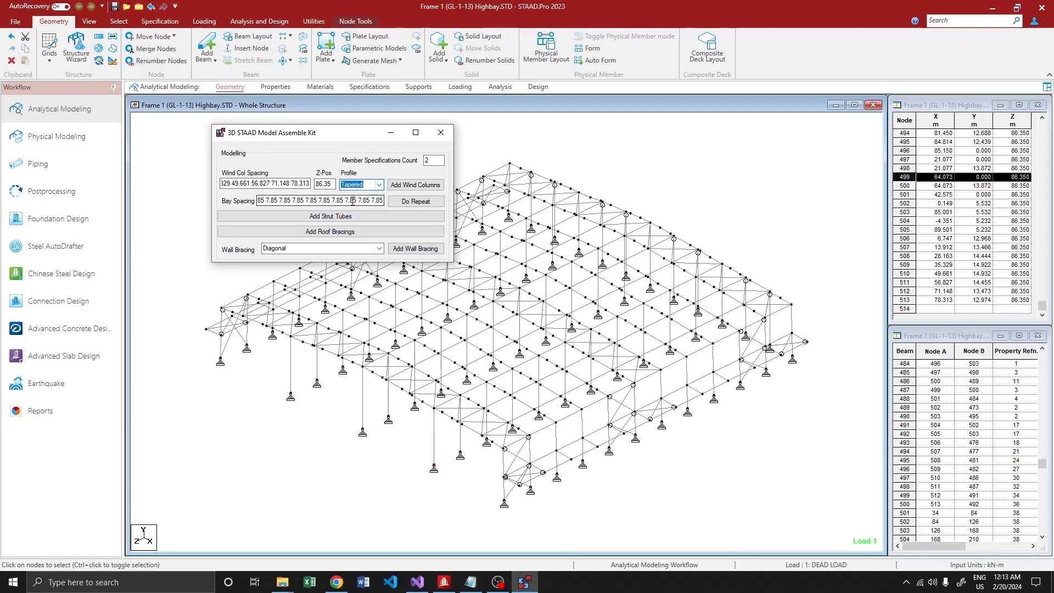
left_click(416, 185)
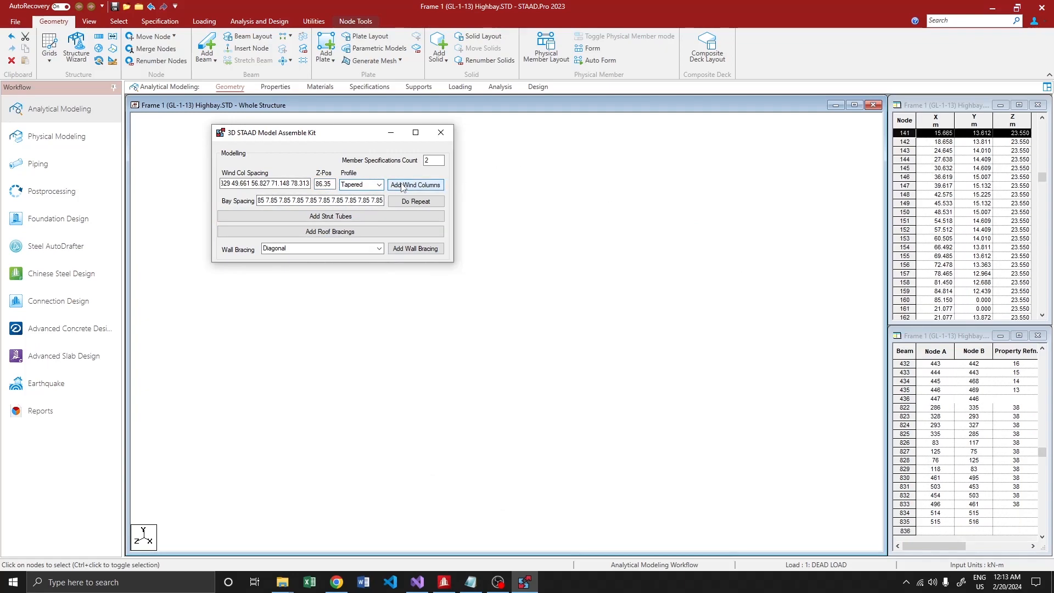
left_click(415, 185)
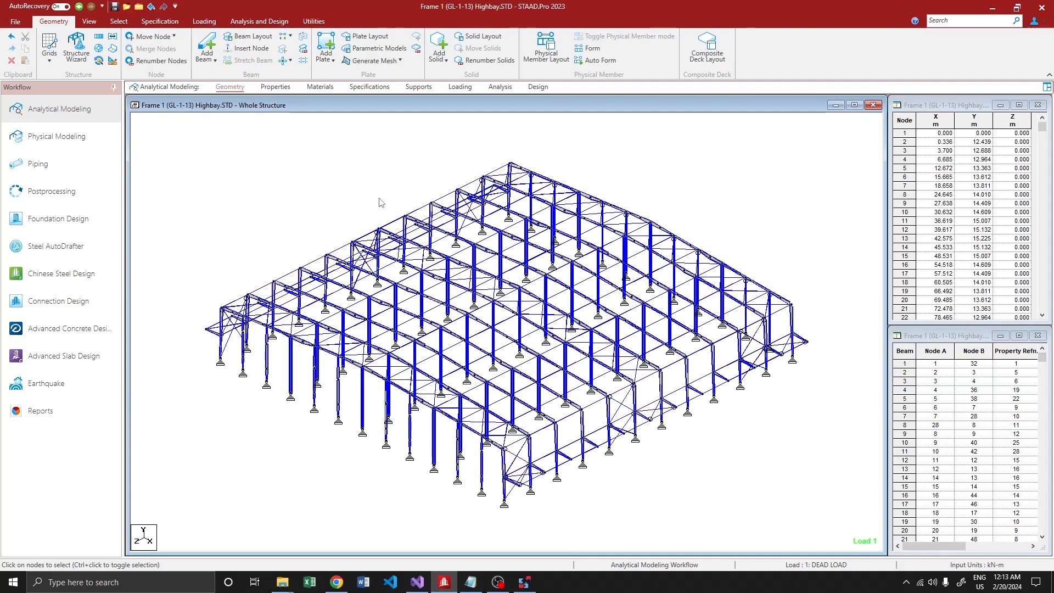
left_click(205, 21)
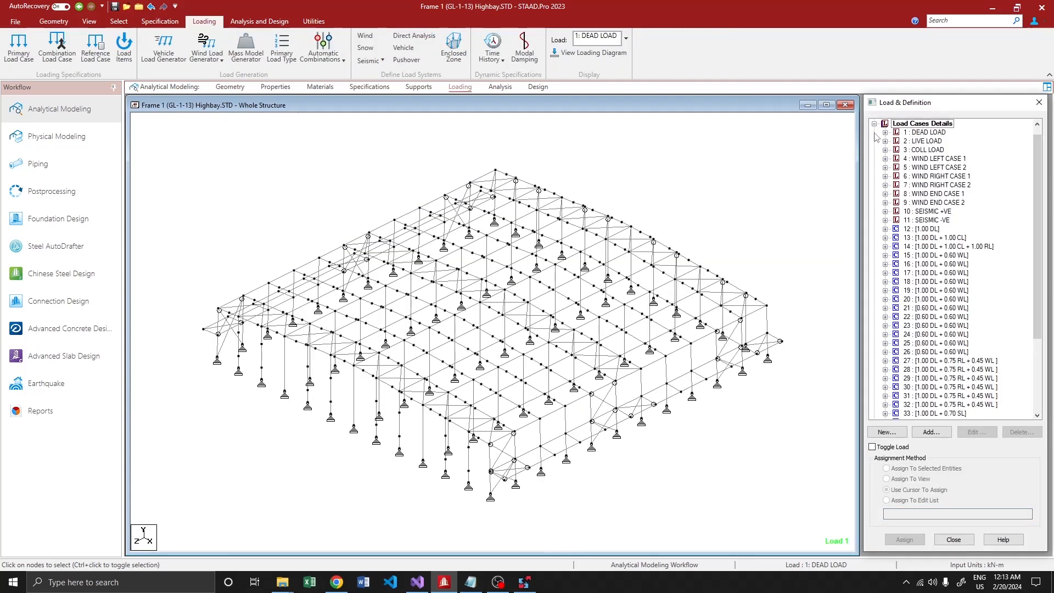
left_click(886, 131)
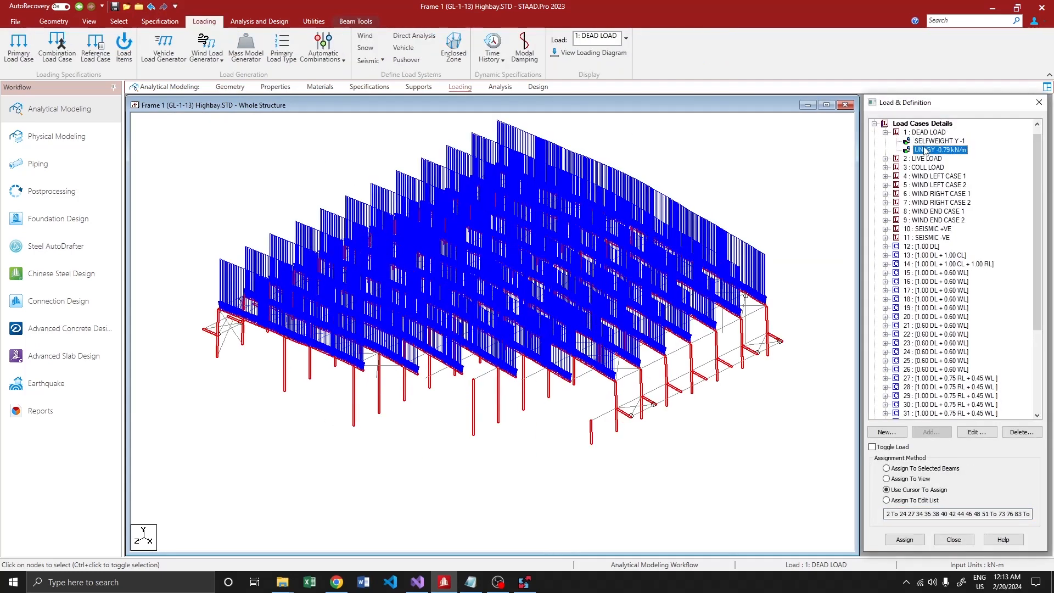
left_click(922, 176)
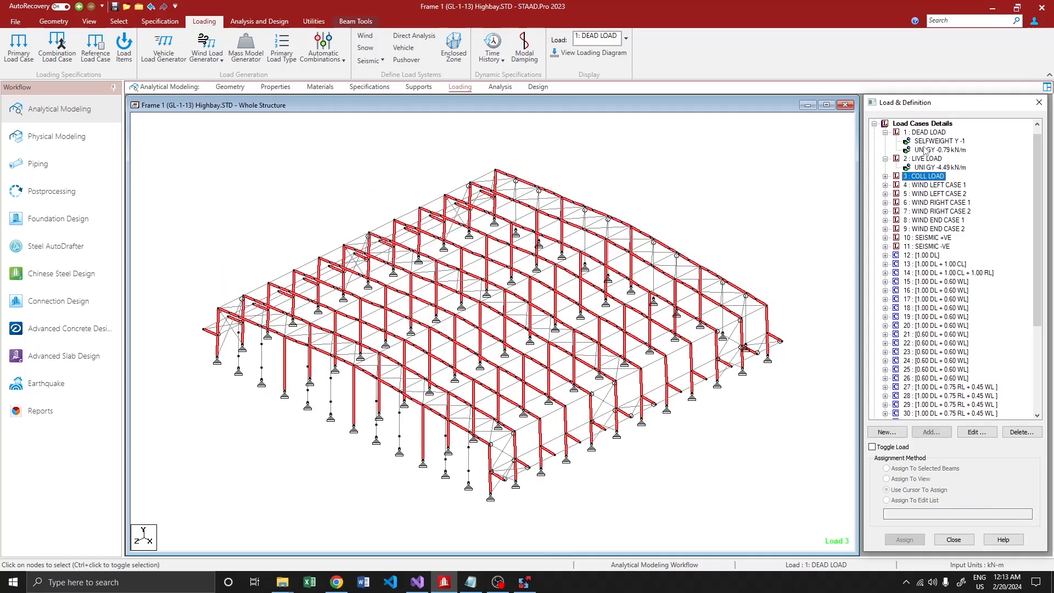
left_click(939, 202)
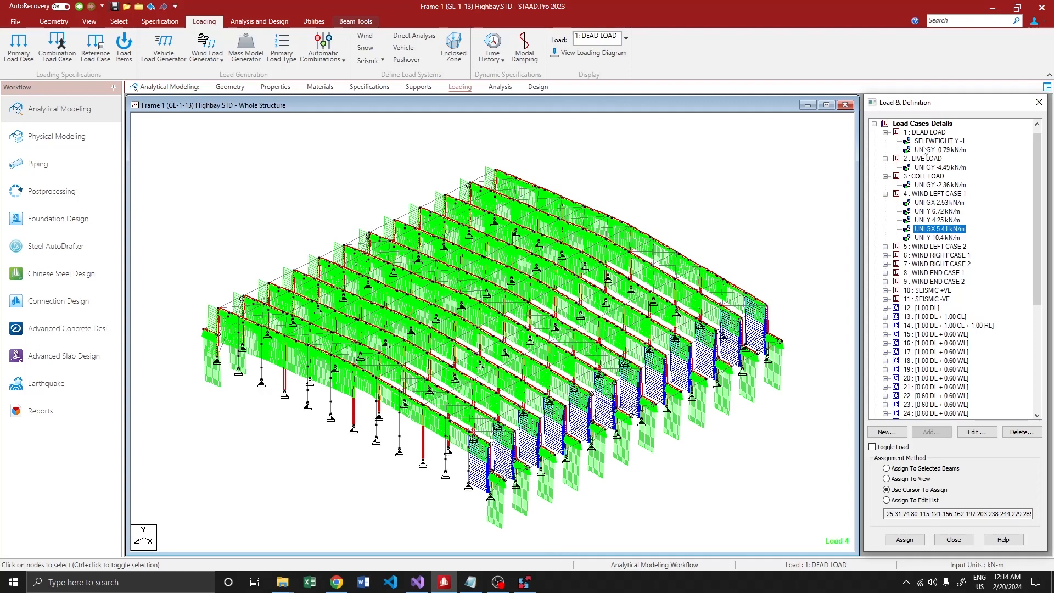
left_click(52, 21)
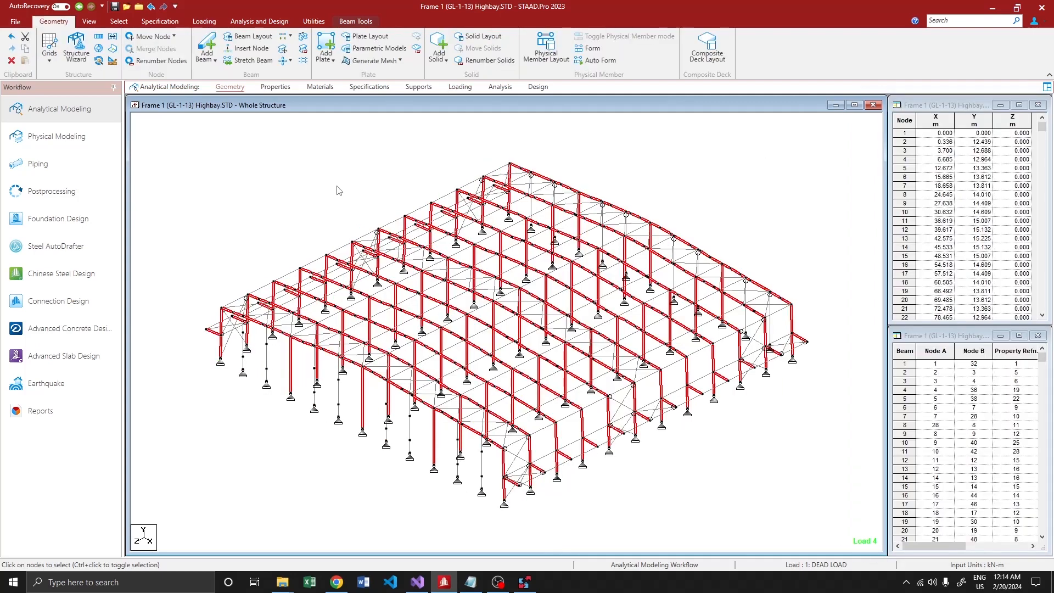